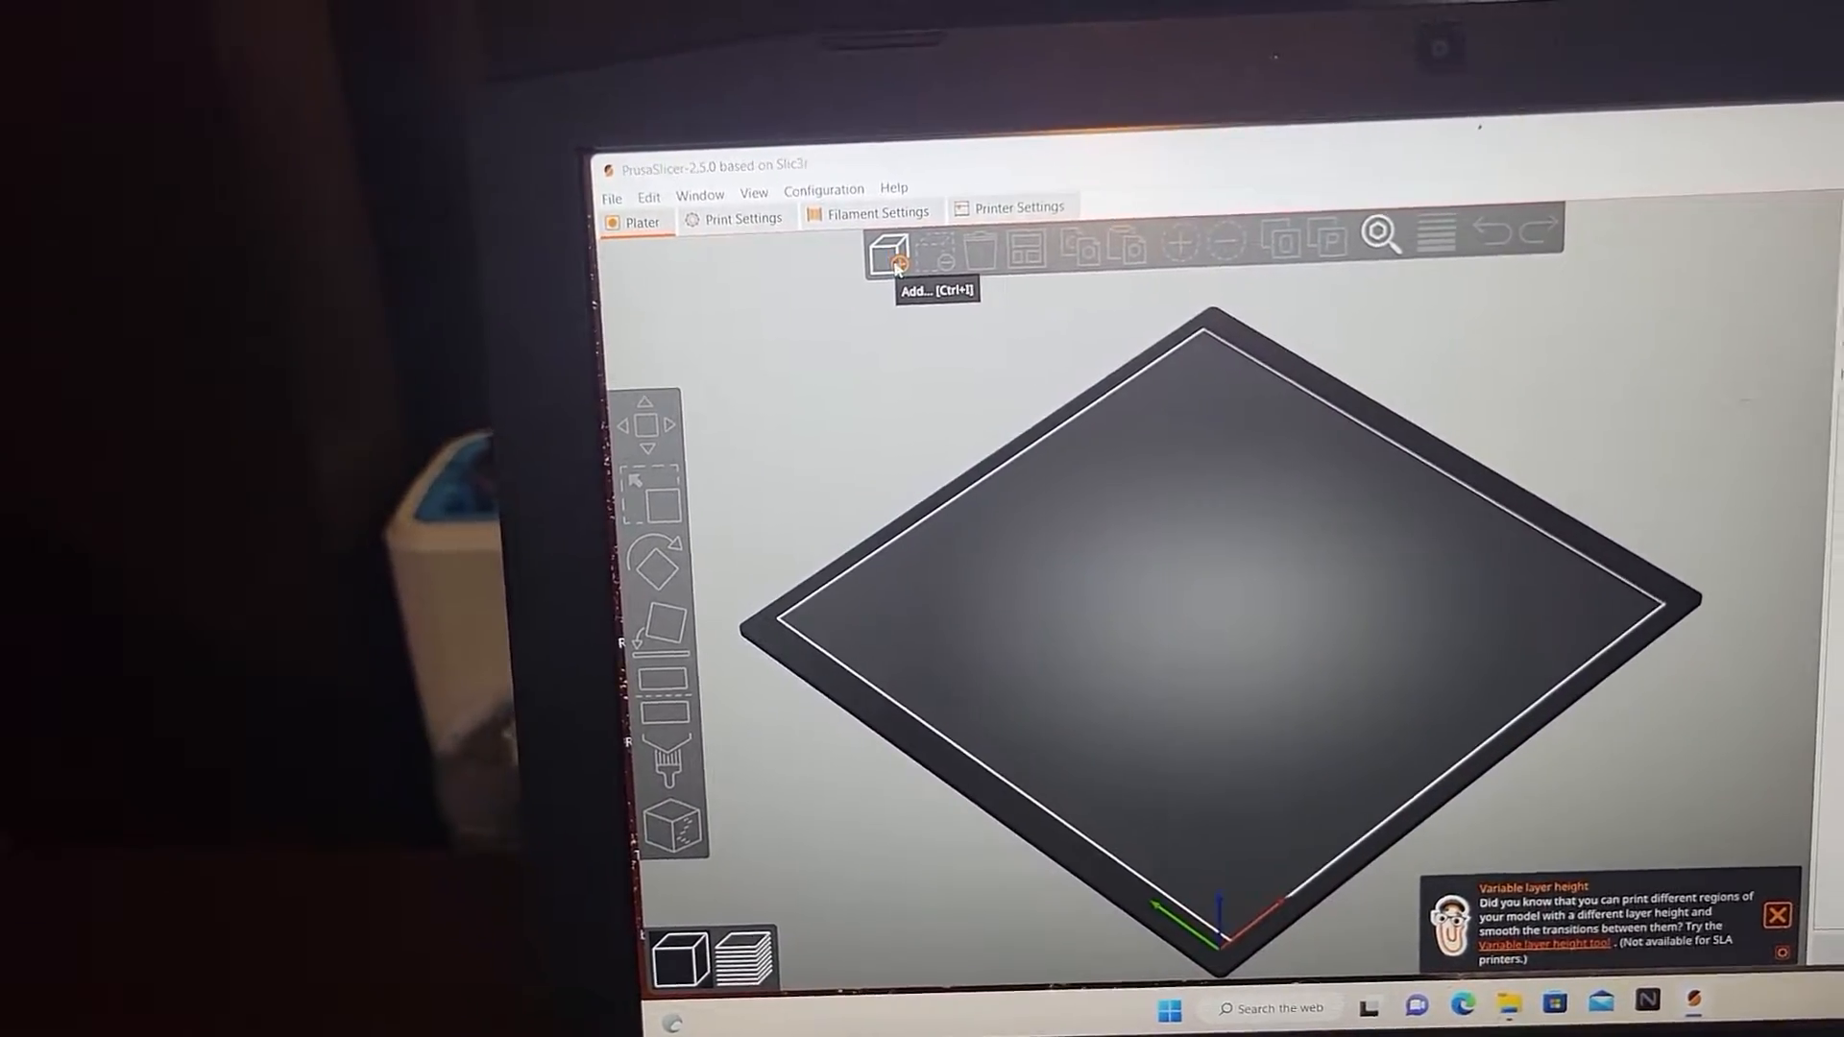
Import the skull_ashtray2 model from Downloads onto the bed and show the print settings
{"action": "left_click", "coordinate": [886, 244]}
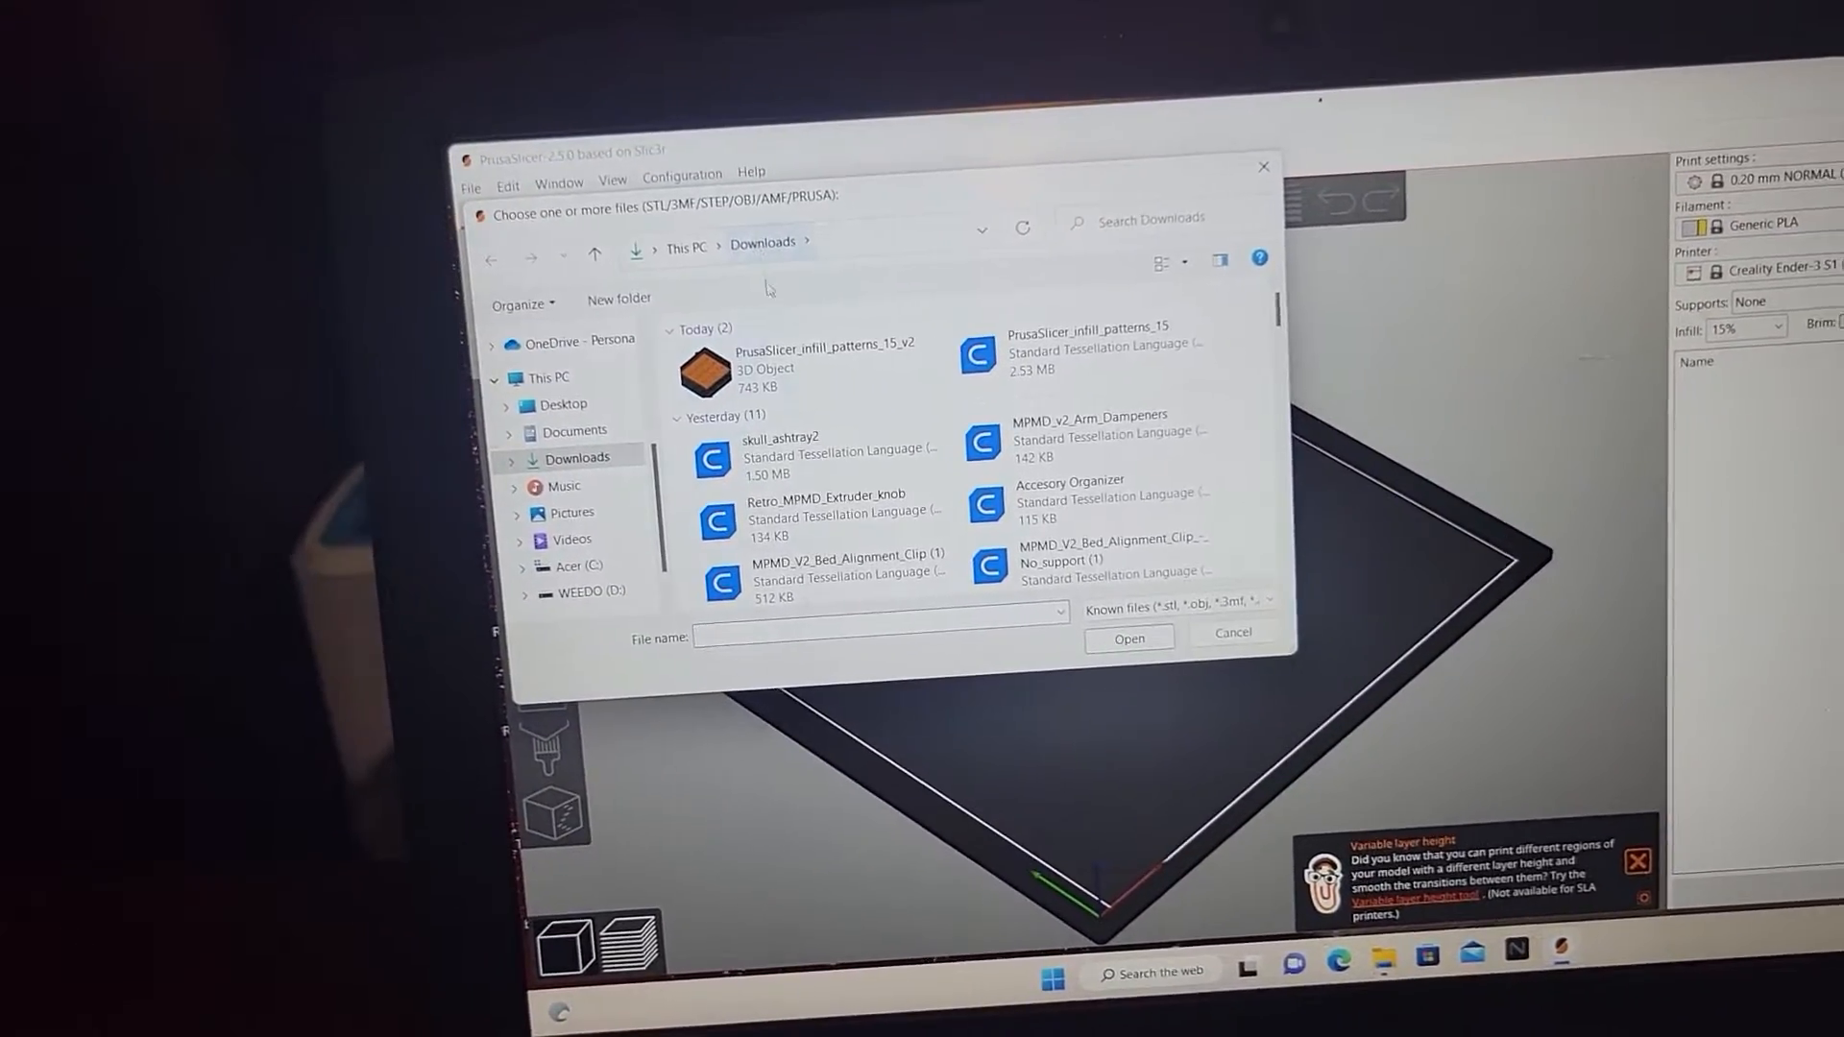
{"action": "left_click", "coordinate": [779, 459]}
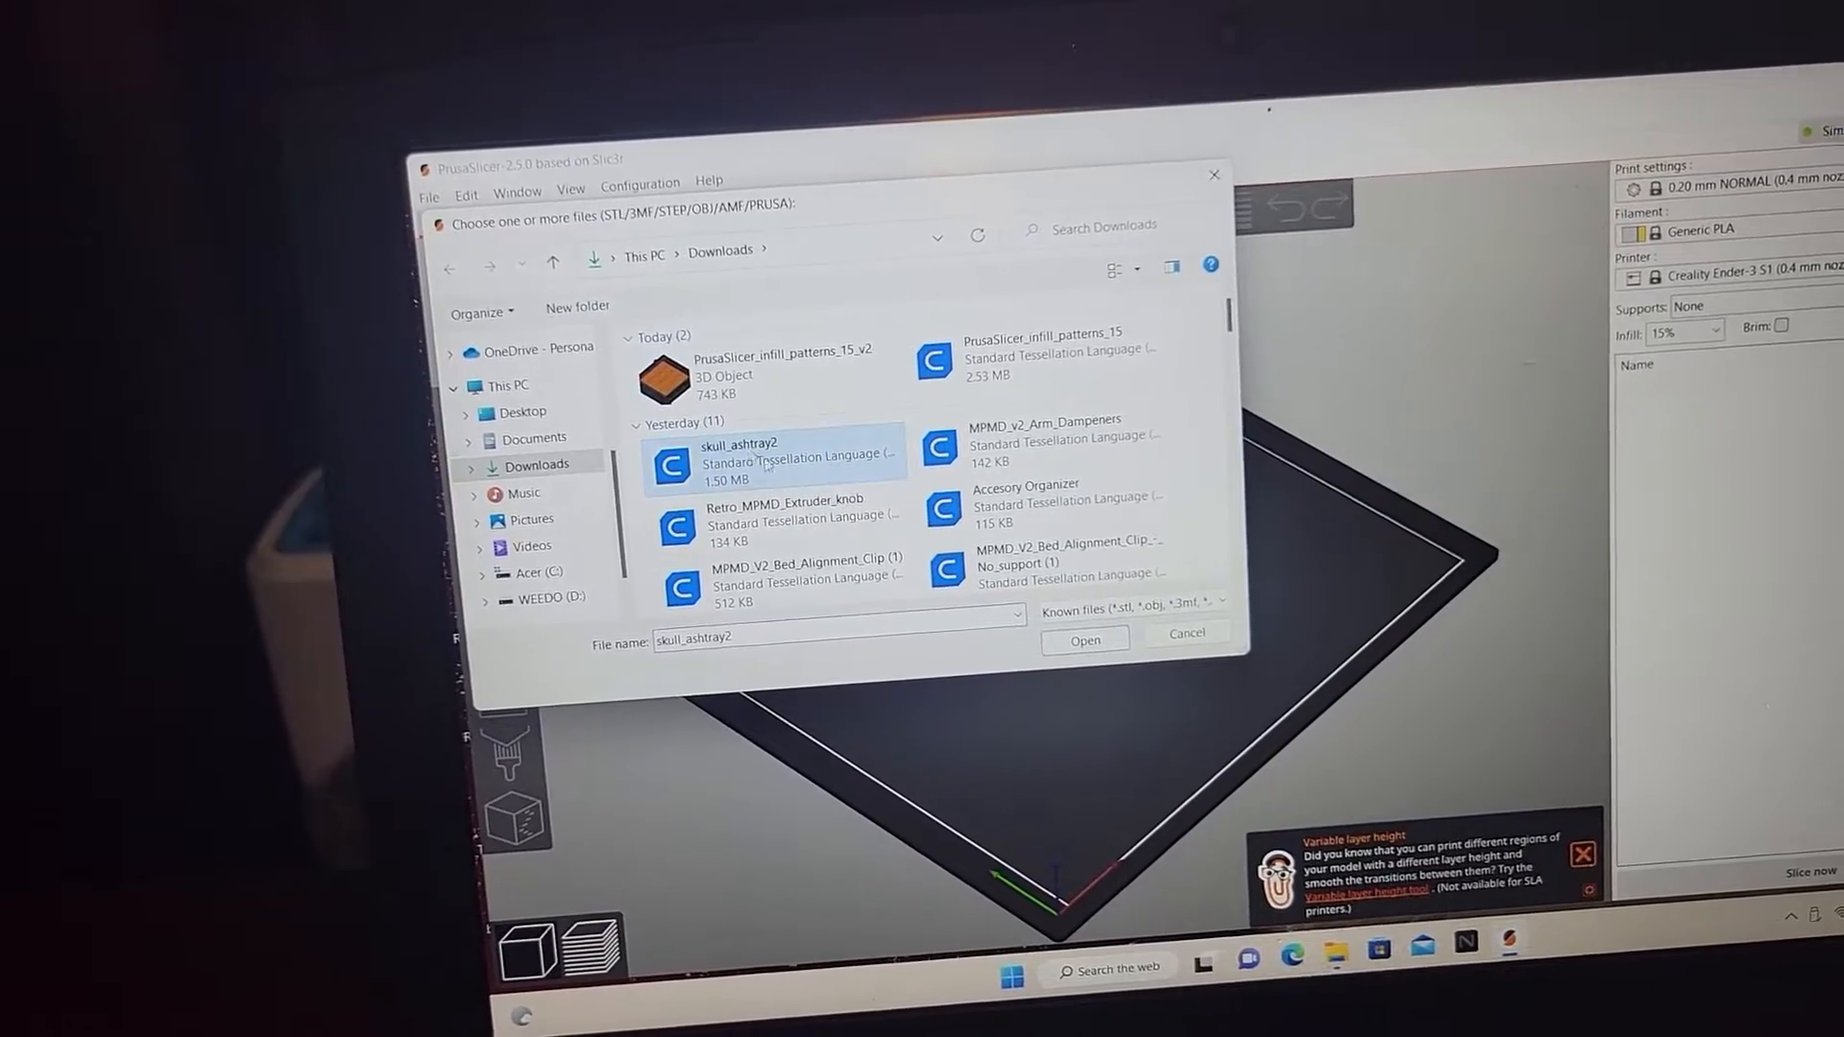
{"action": "left_click", "coordinate": [1083, 639]}
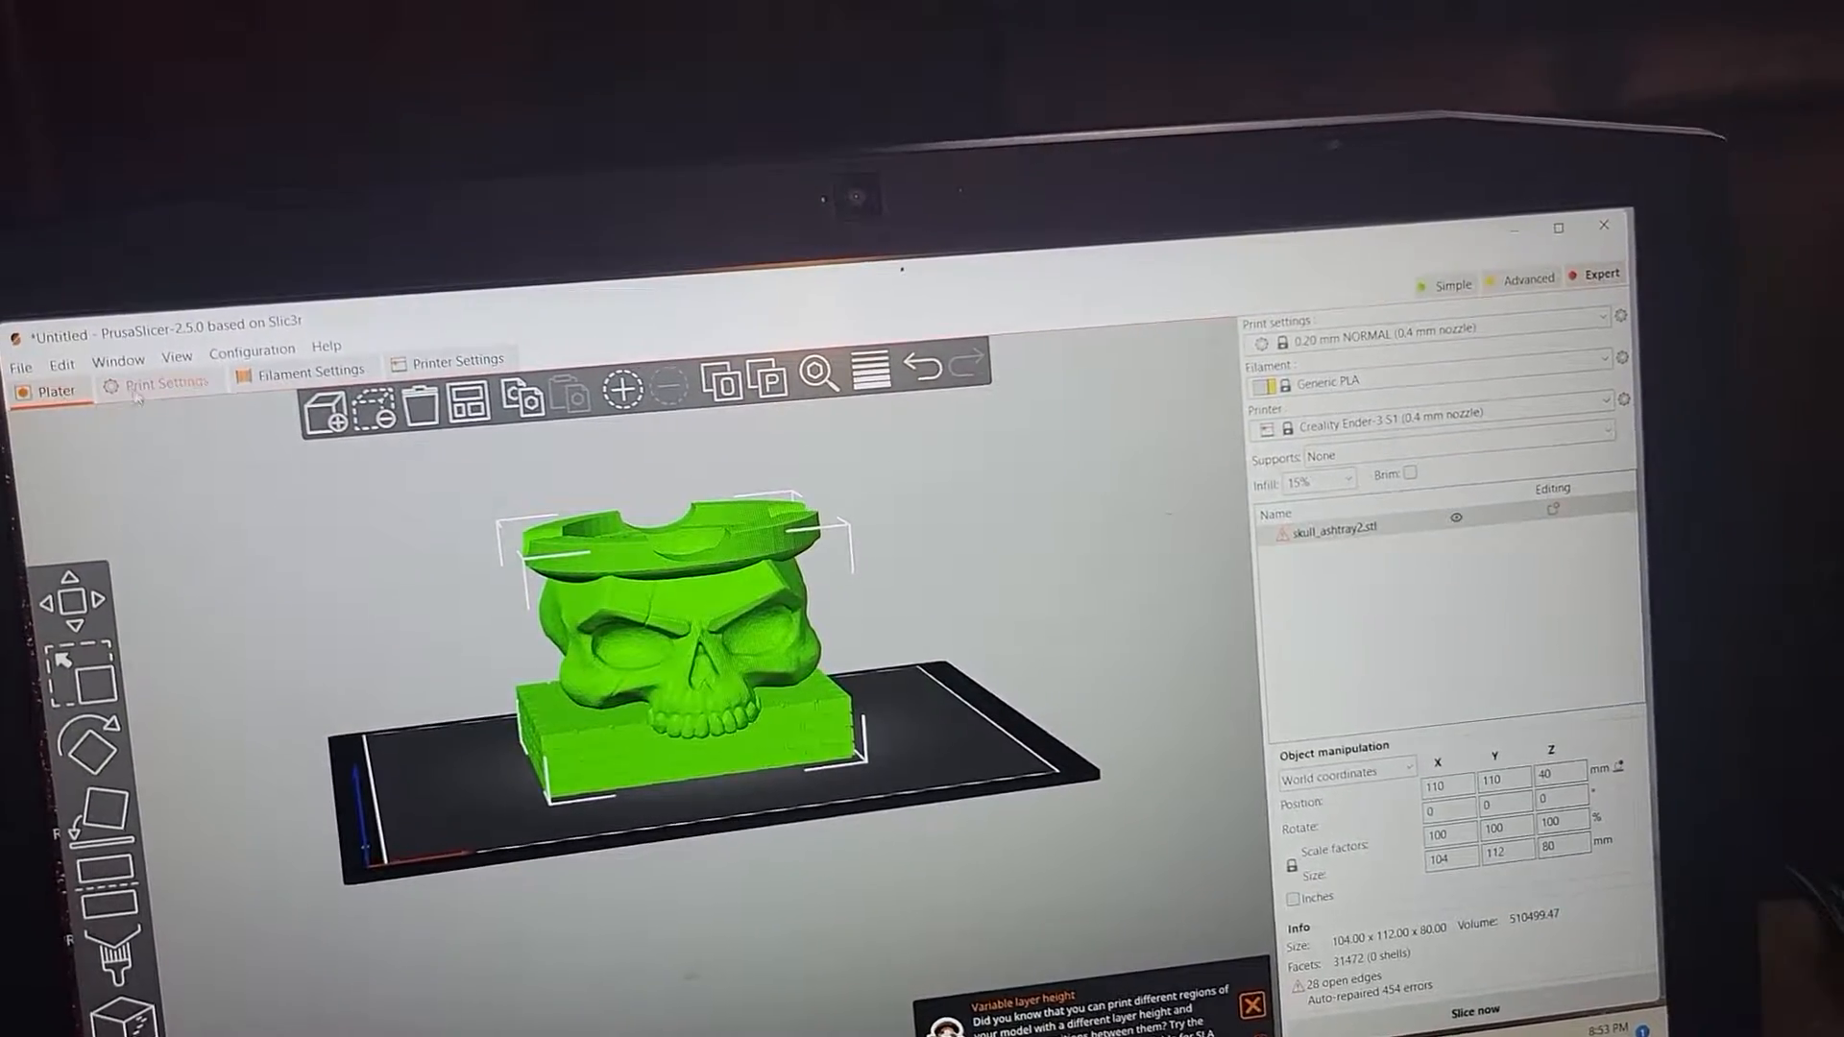
{"action": "left_click", "coordinate": [156, 382]}
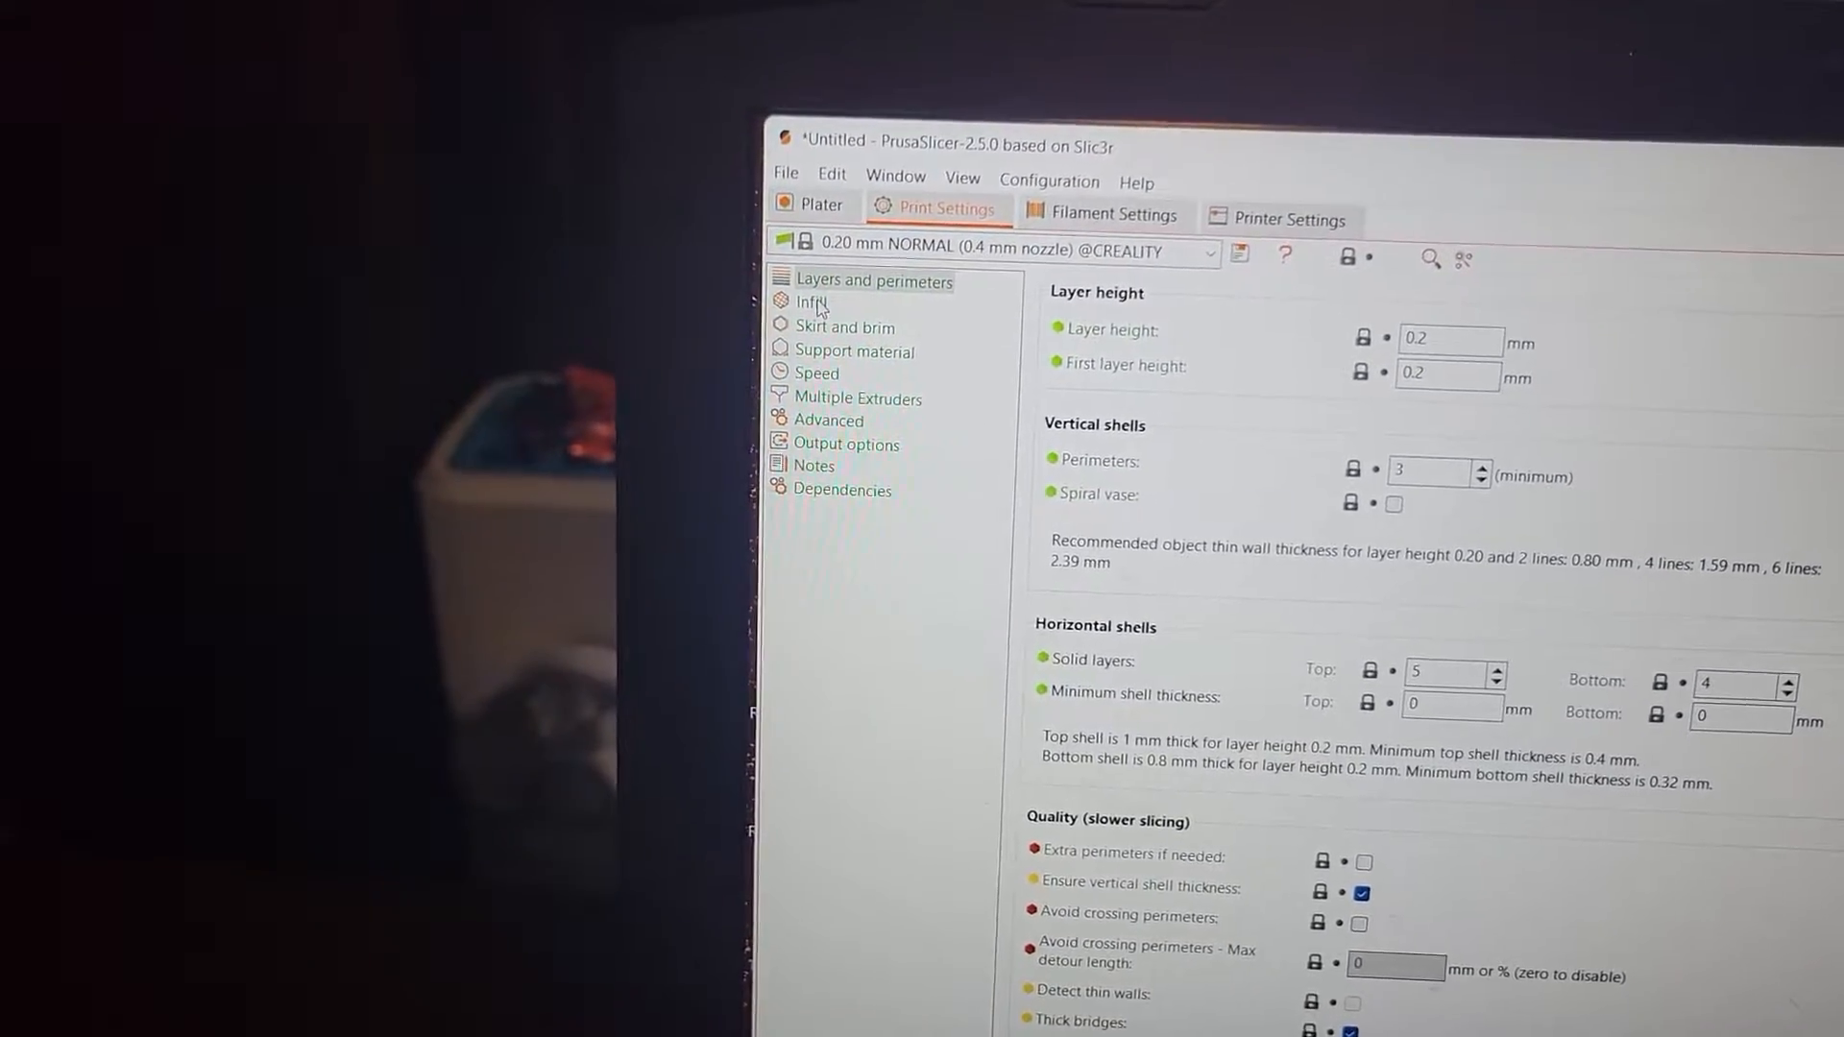
On the Infill page, switch the fill pattern from Grid to a different pattern
{"action": "left_click", "coordinate": [810, 301]}
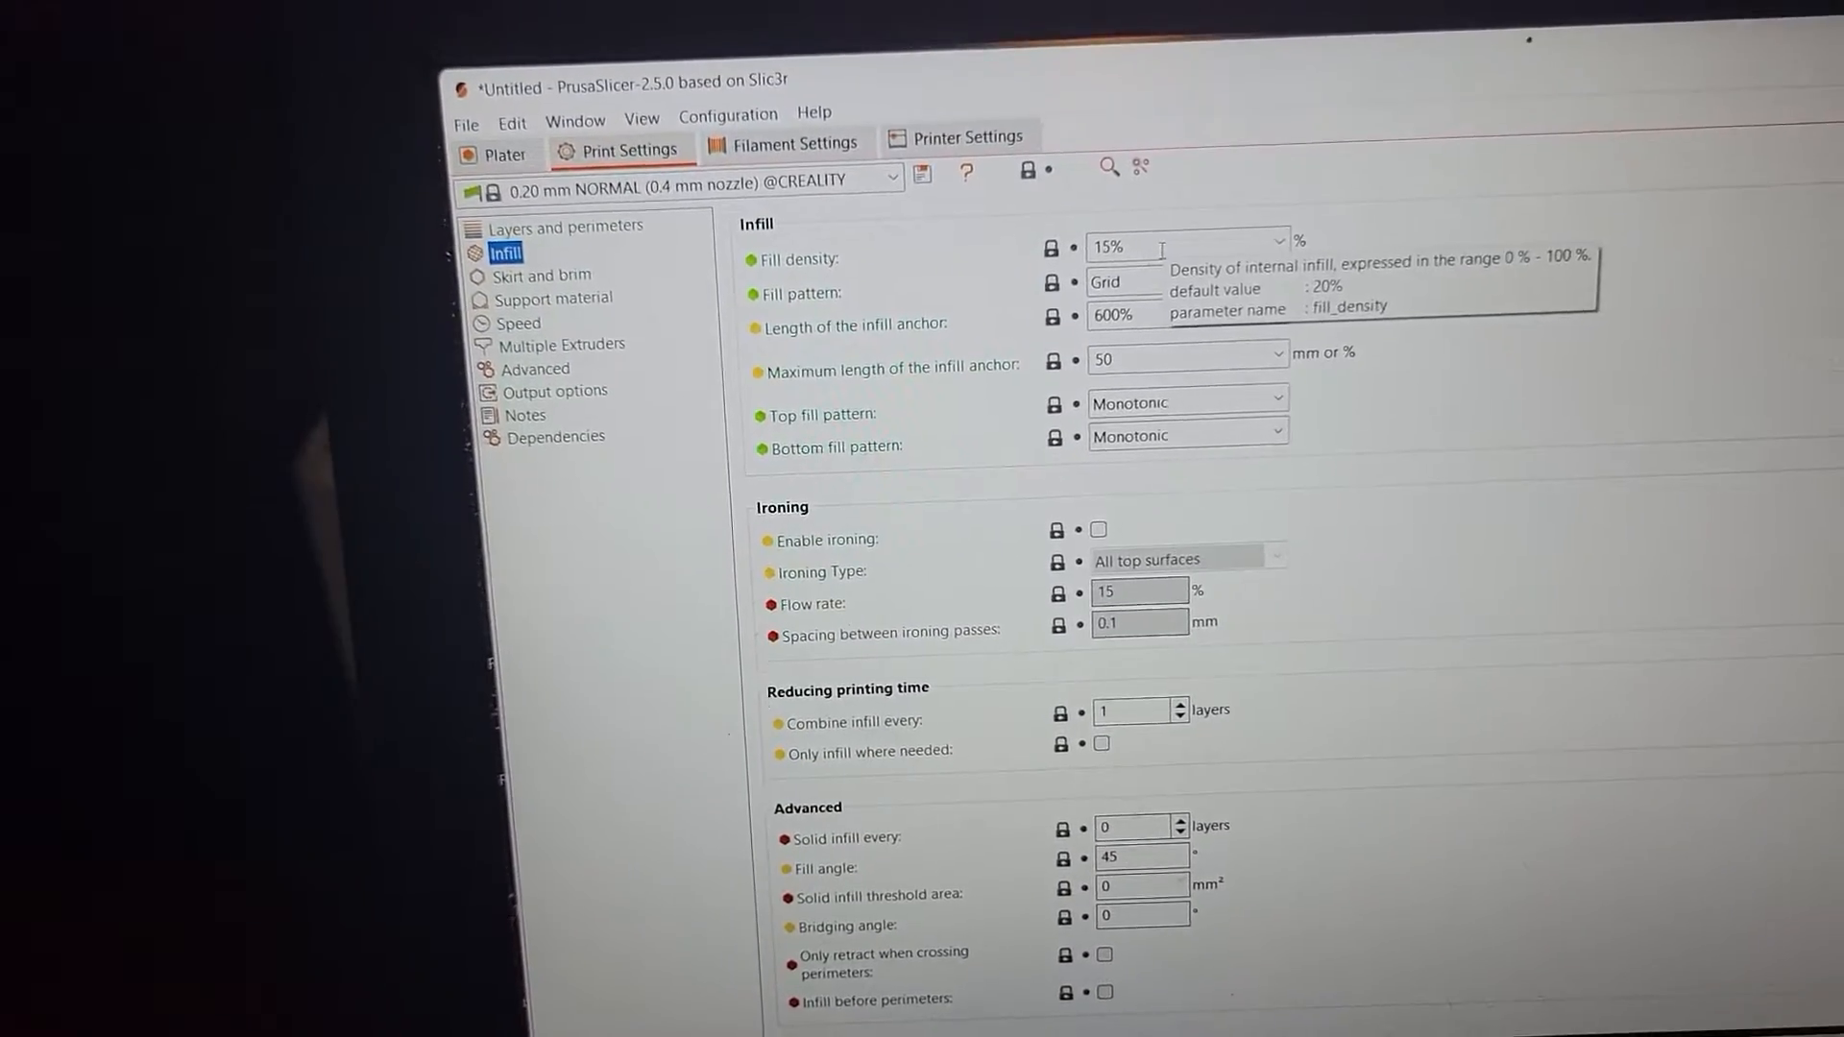
{"action": "left_click", "coordinate": [1185, 292]}
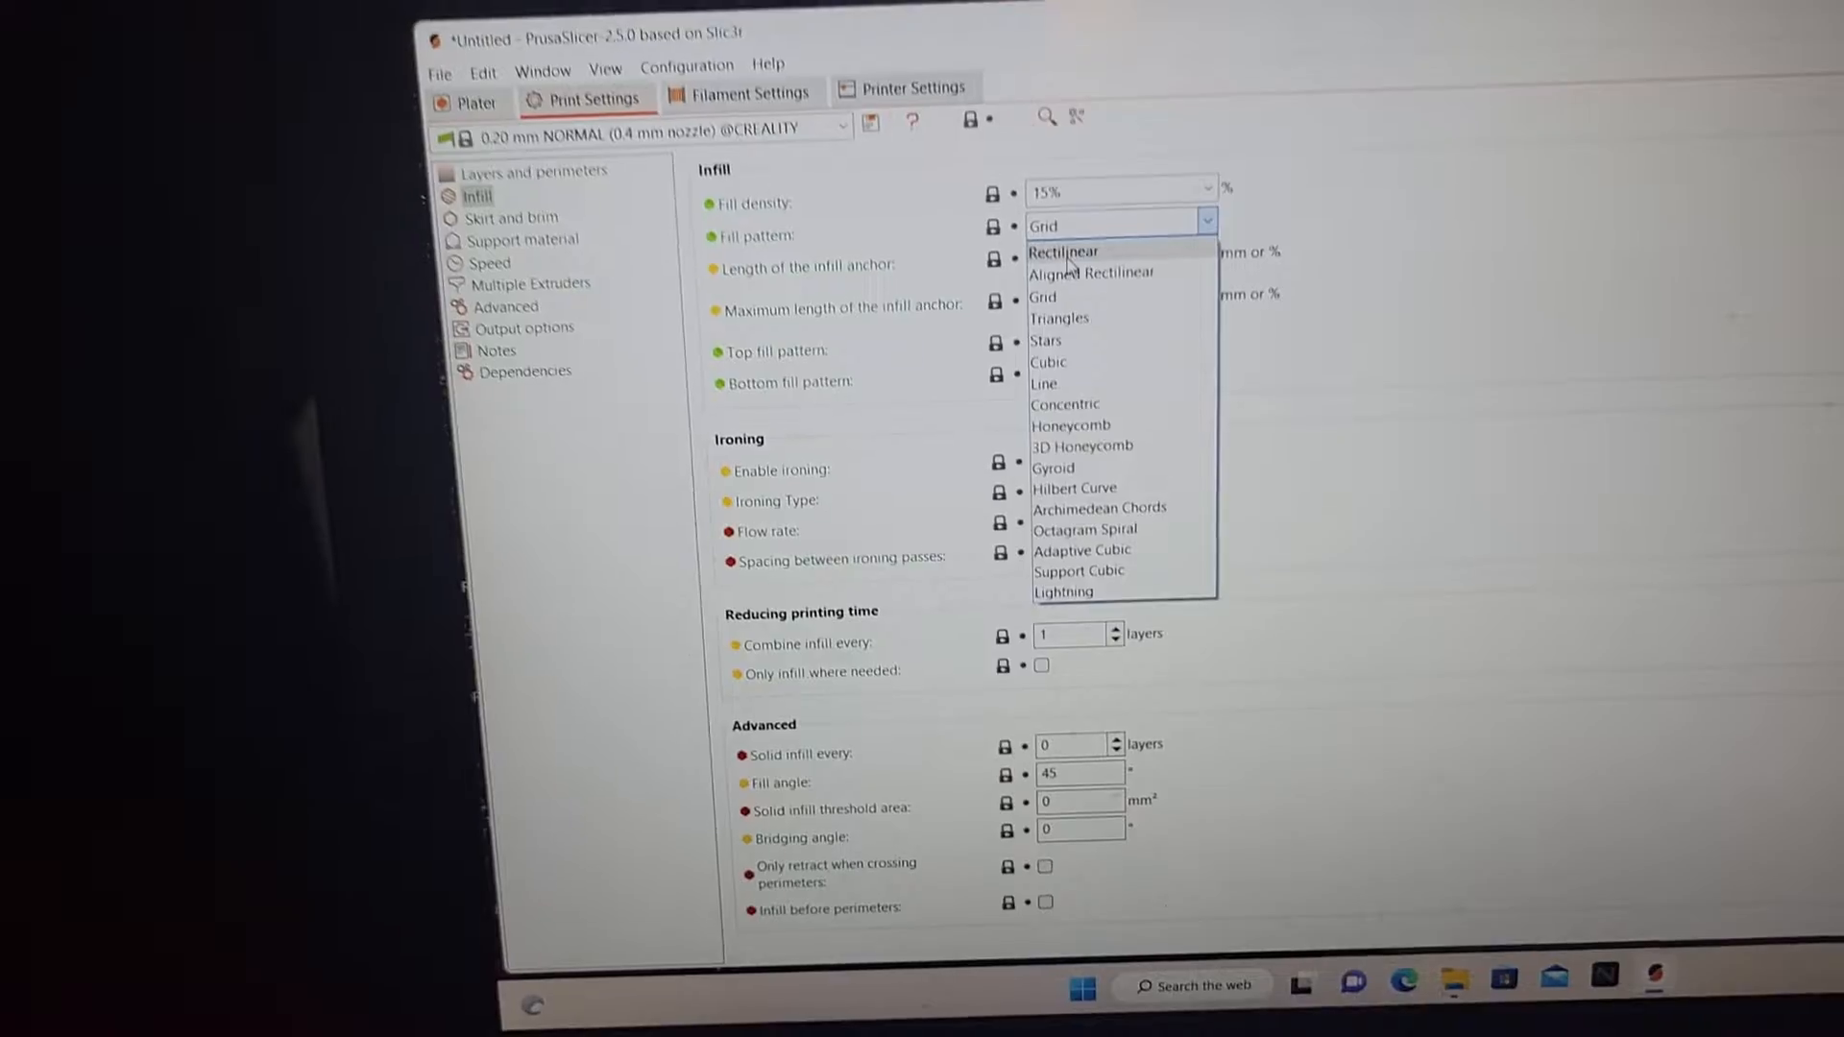
{"action": "left_click", "coordinate": [474, 102]}
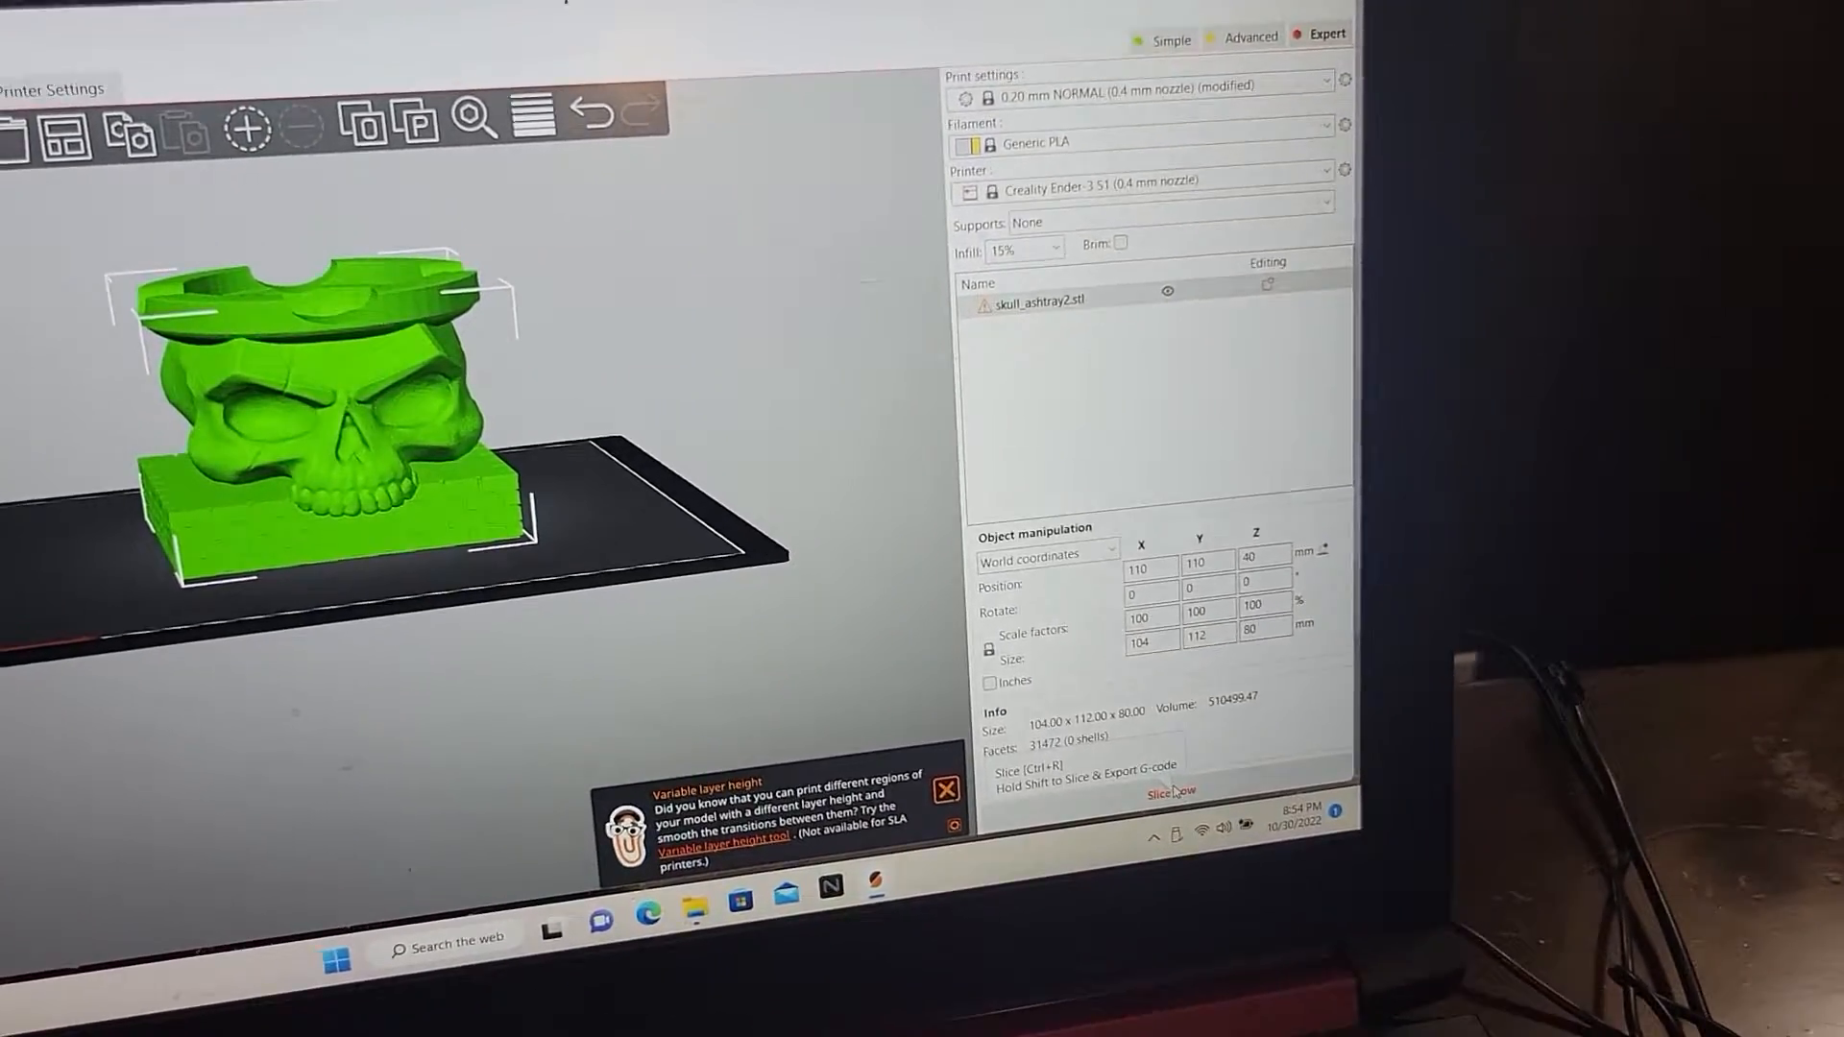
Slice the skull ashtray with the new infill pattern
{"action": "left_click", "coordinate": [1170, 793]}
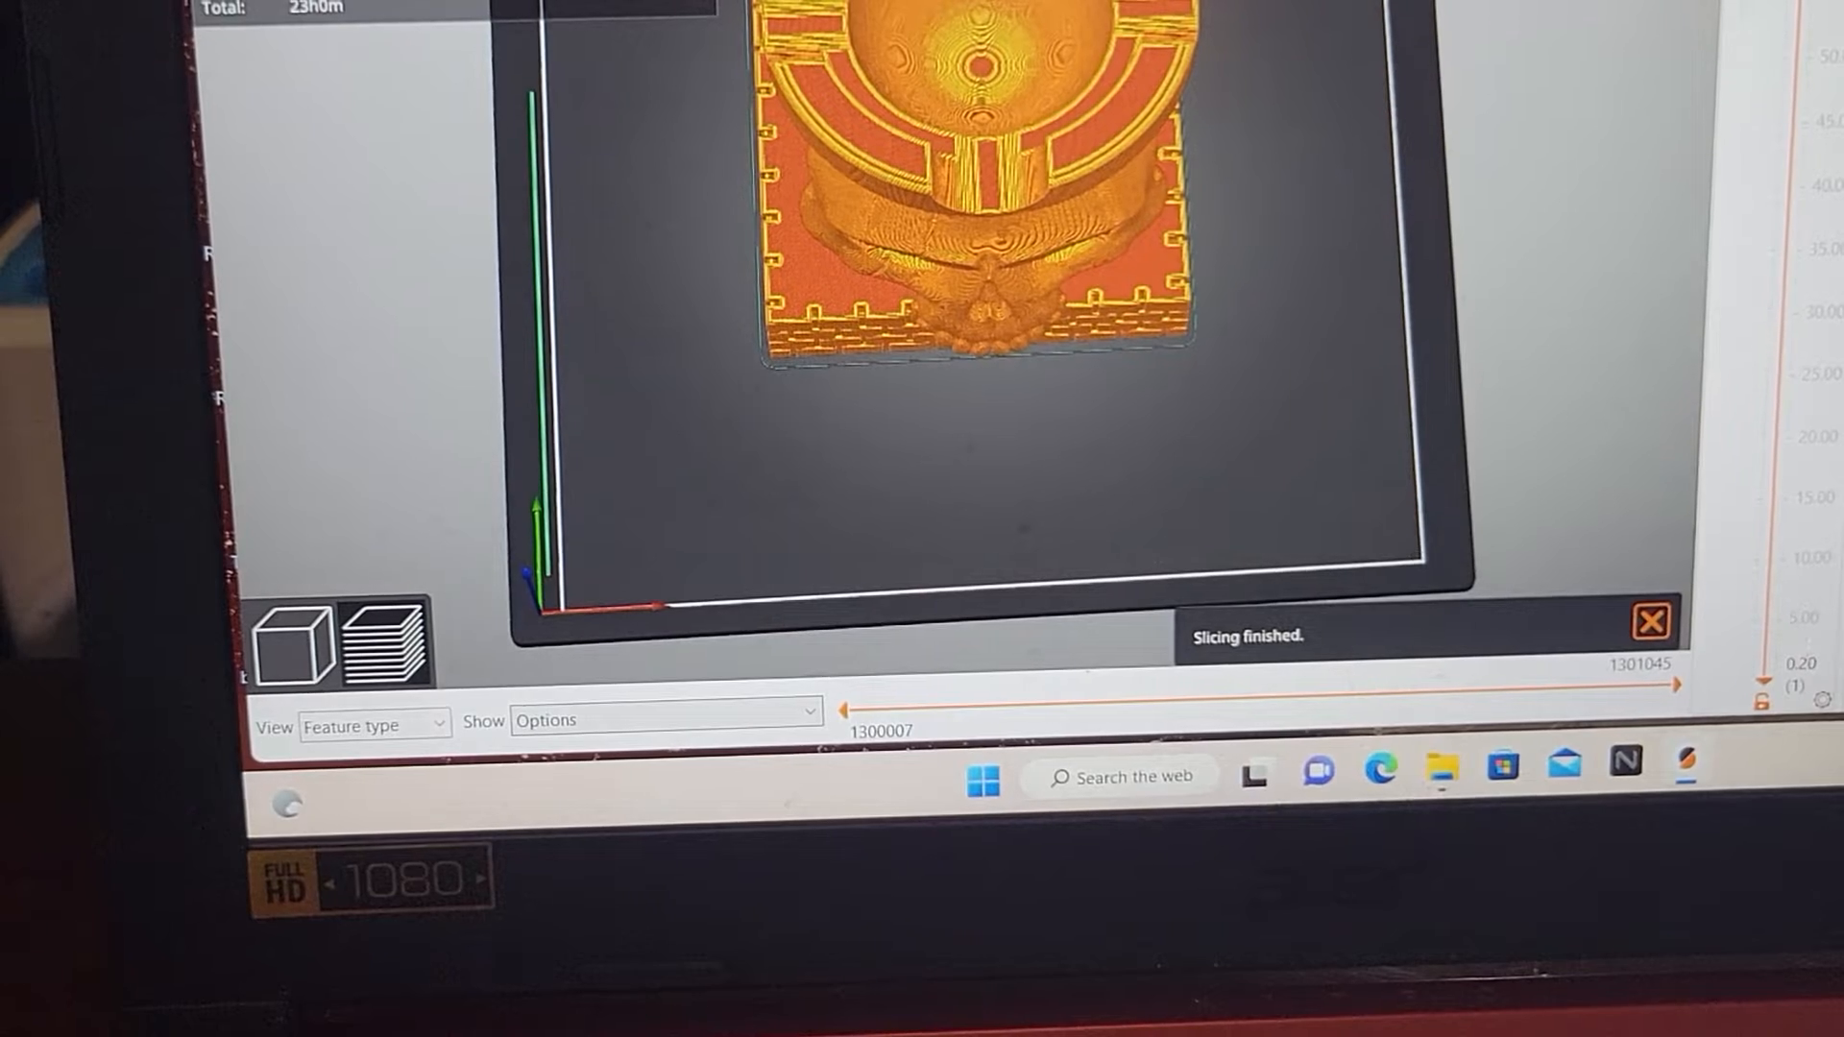
Dismiss the 'Slicing finished.' notification over the preview
{"action": "left_click", "coordinate": [1648, 620]}
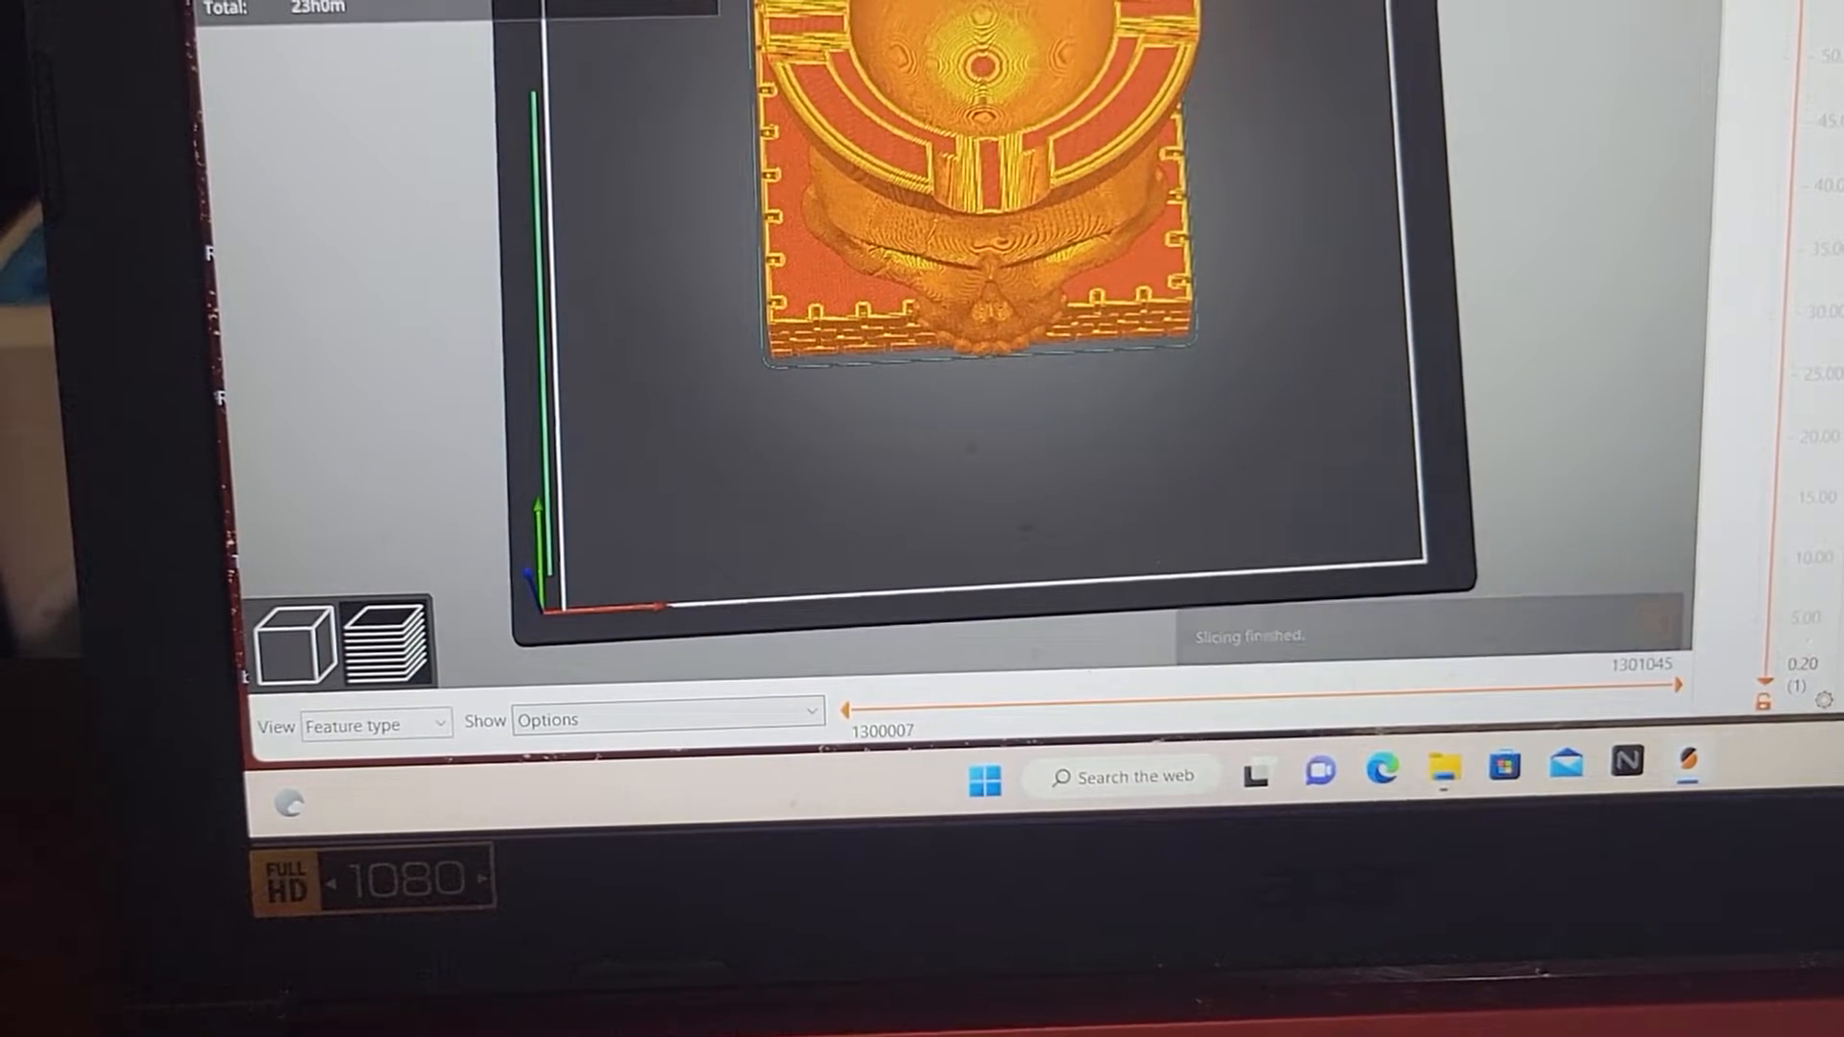